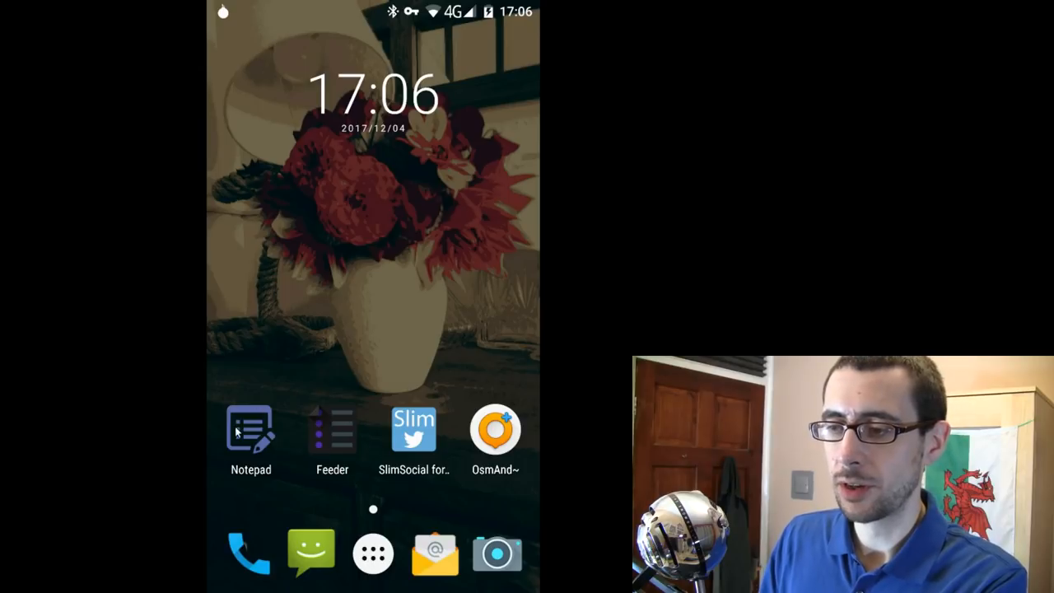
pyautogui.moveTo(412, 445)
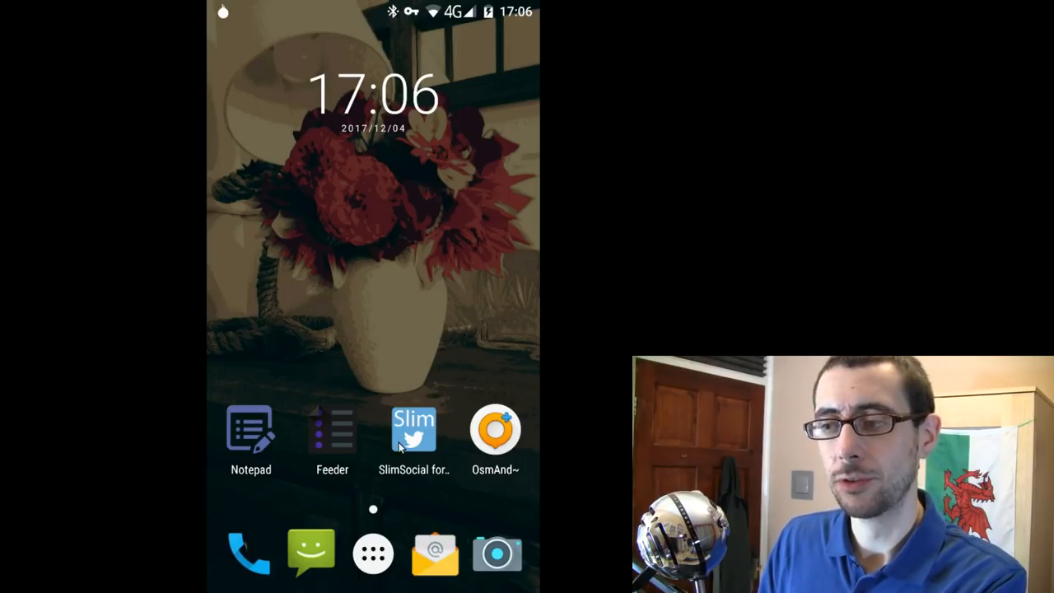
pyautogui.moveTo(498, 487)
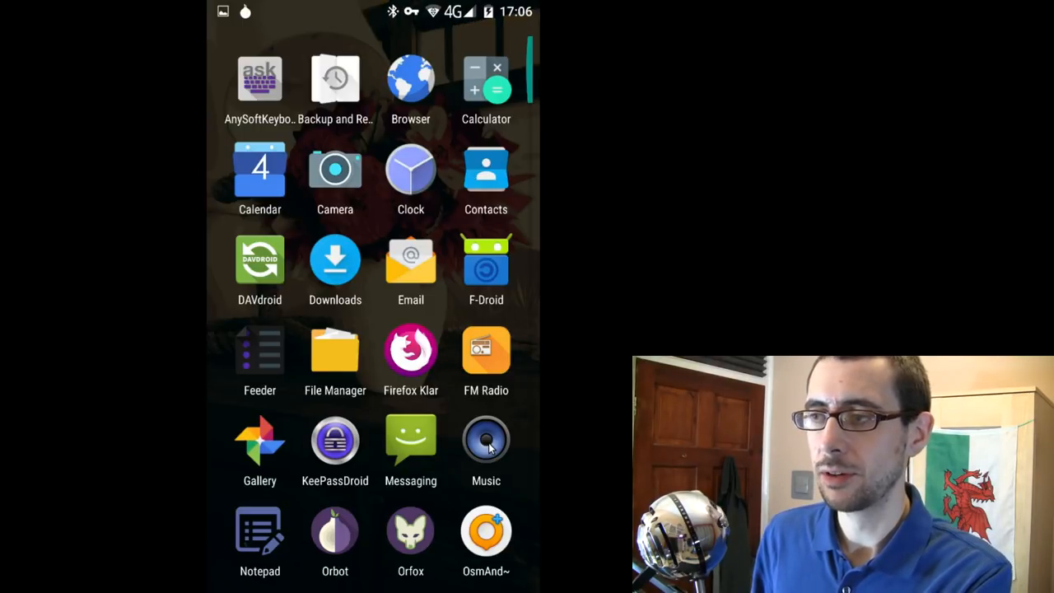
# - Return to the home screen with the clock and flower wallpaper
pyautogui.press('HOME')
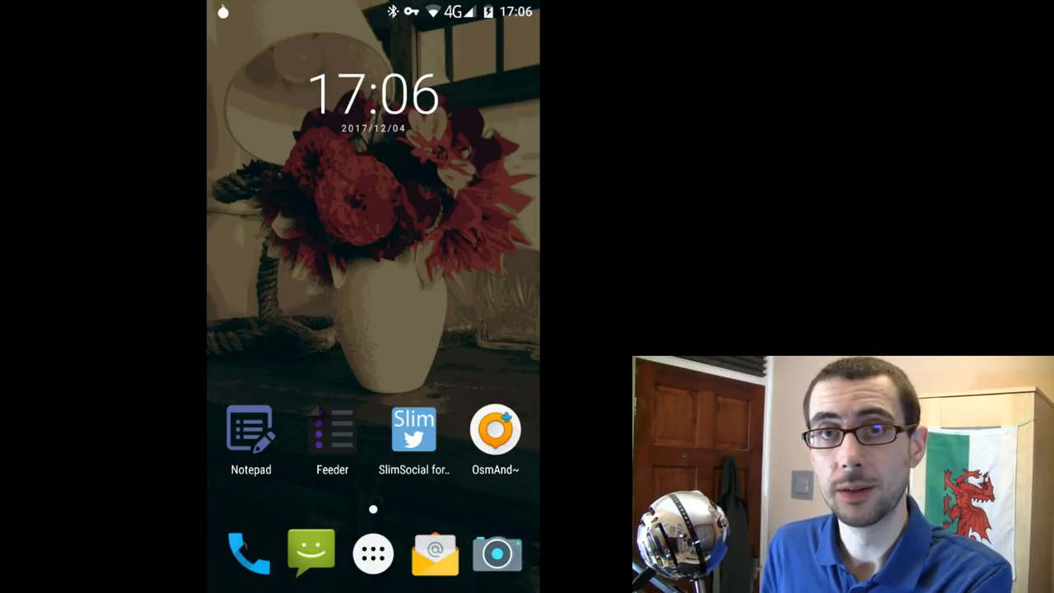
# - Reopen the app drawer from the dock to show the alphabetical app grid
pyautogui.click(374, 554)
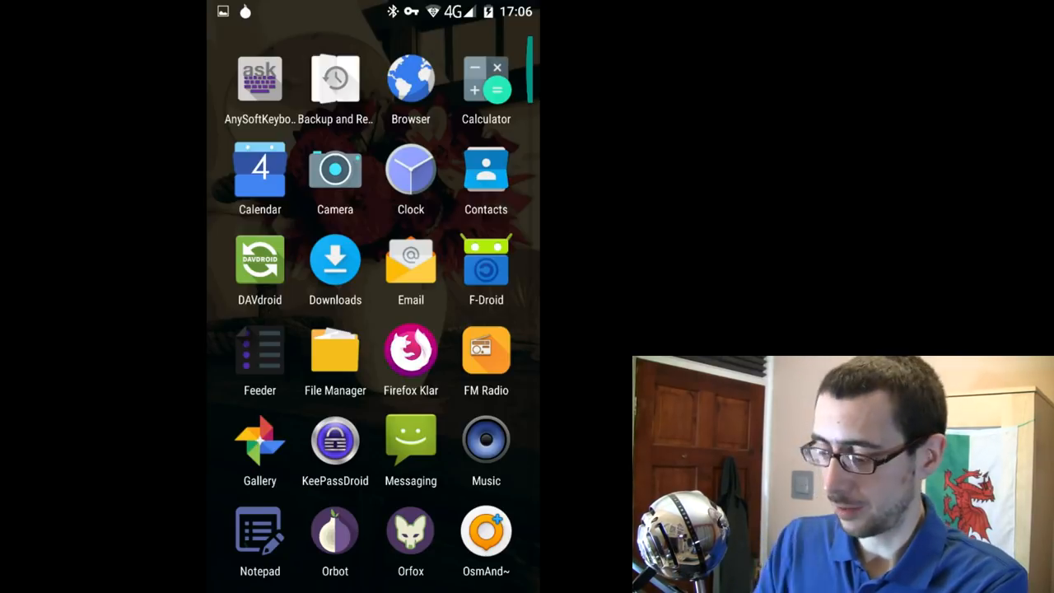
pyautogui.scroll(-3)
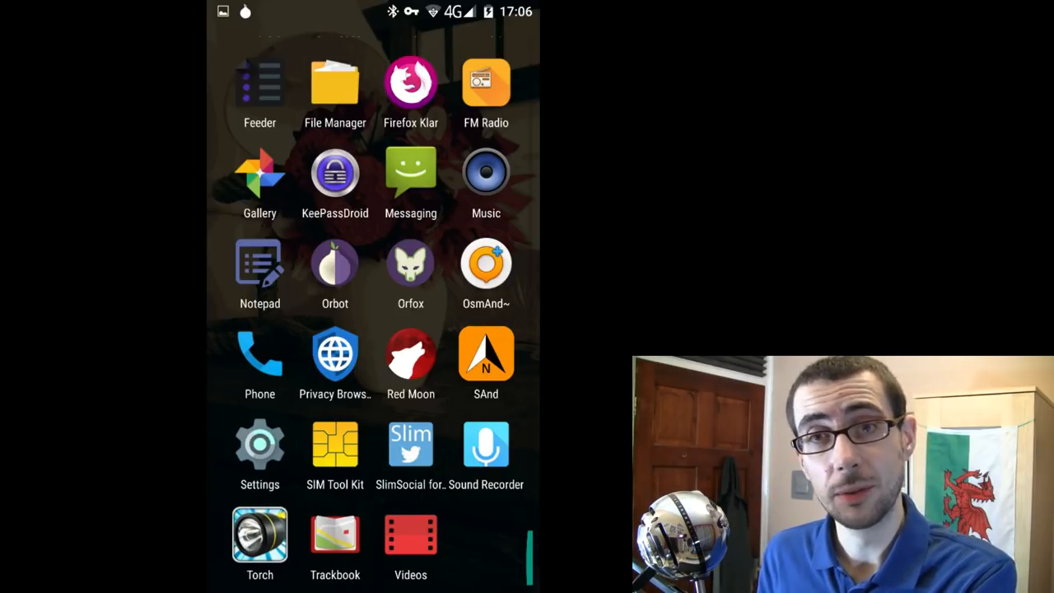
pyautogui.scroll(-3)
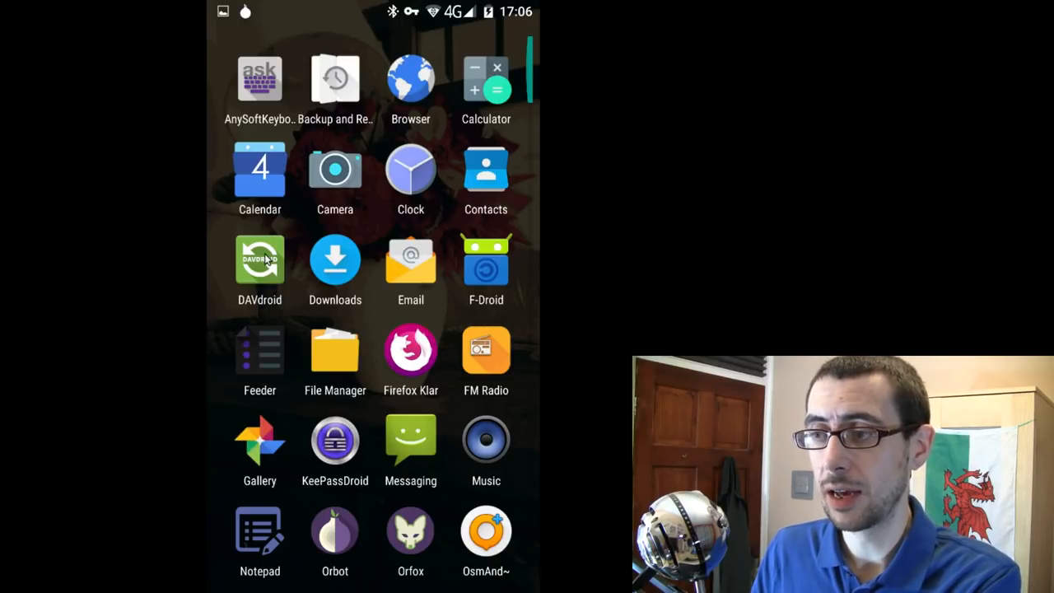
pyautogui.moveTo(442, 267)
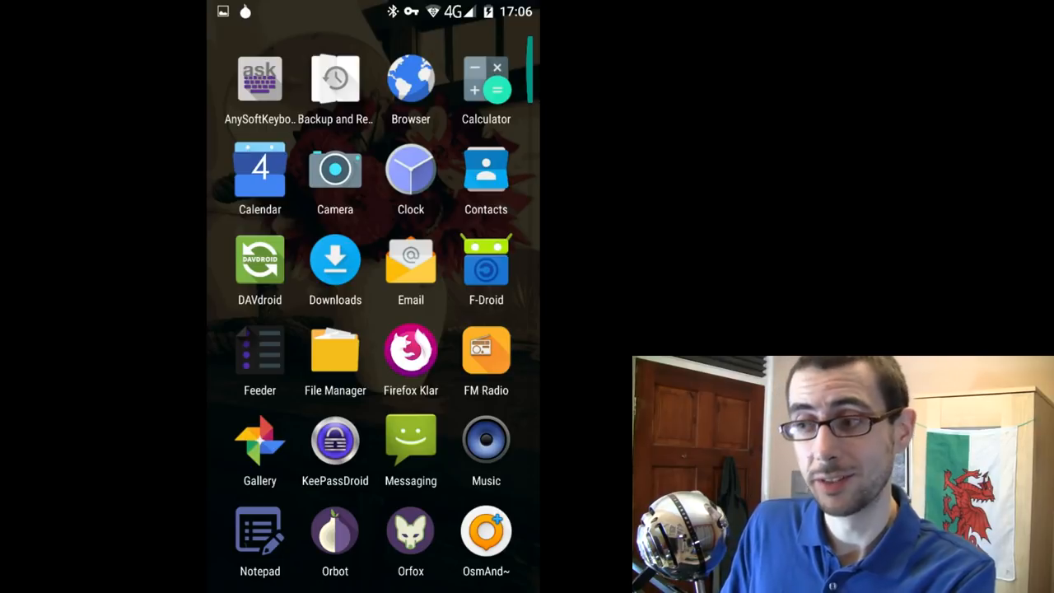
pyautogui.moveTo(486, 271)
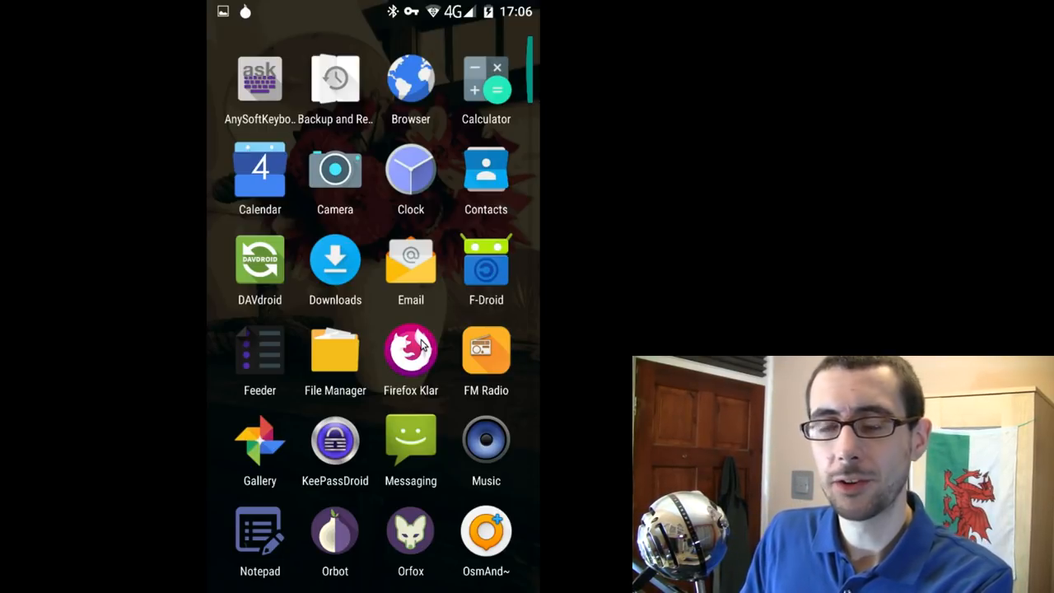
pyautogui.moveTo(446, 334)
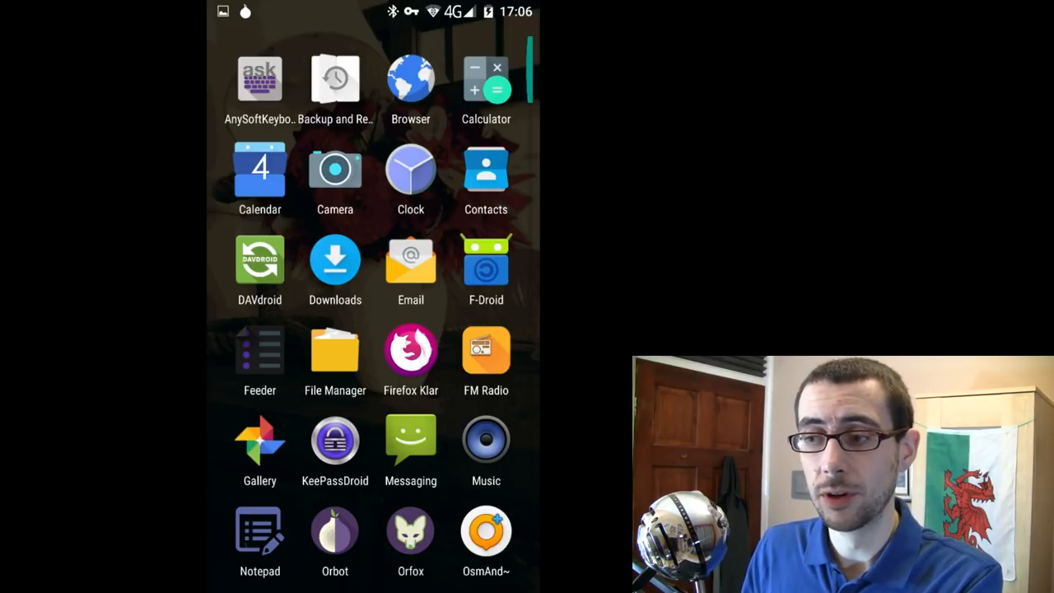
pyautogui.moveTo(431, 306)
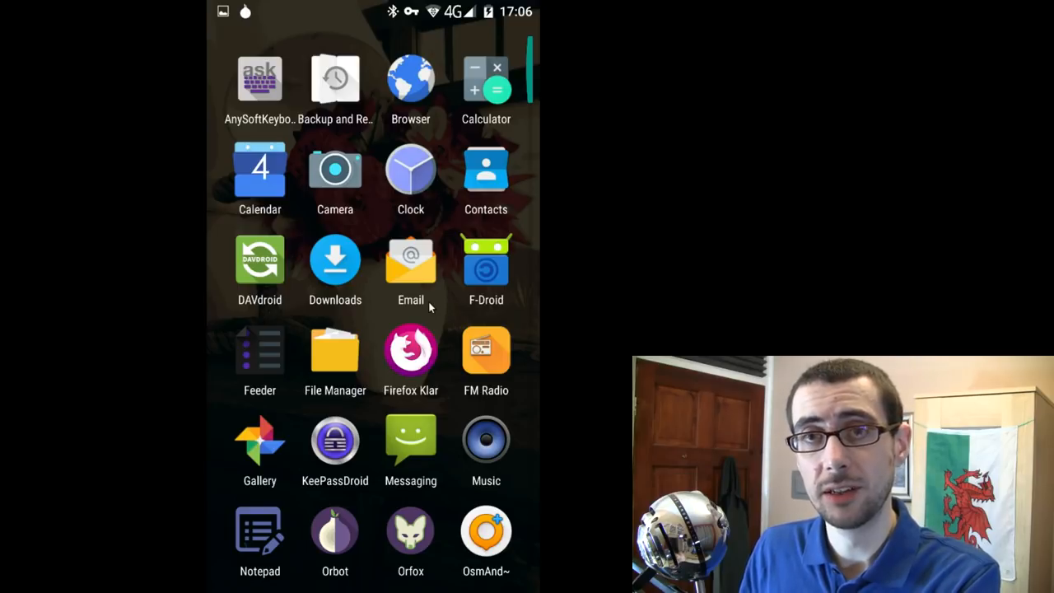
pyautogui.moveTo(513, 308)
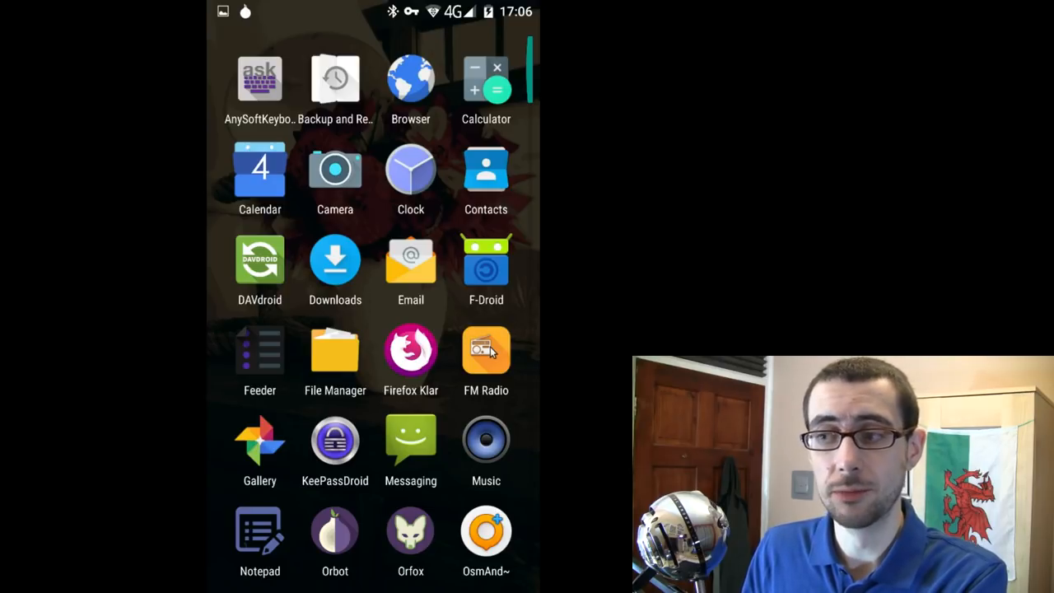
pyautogui.moveTo(100, 386)
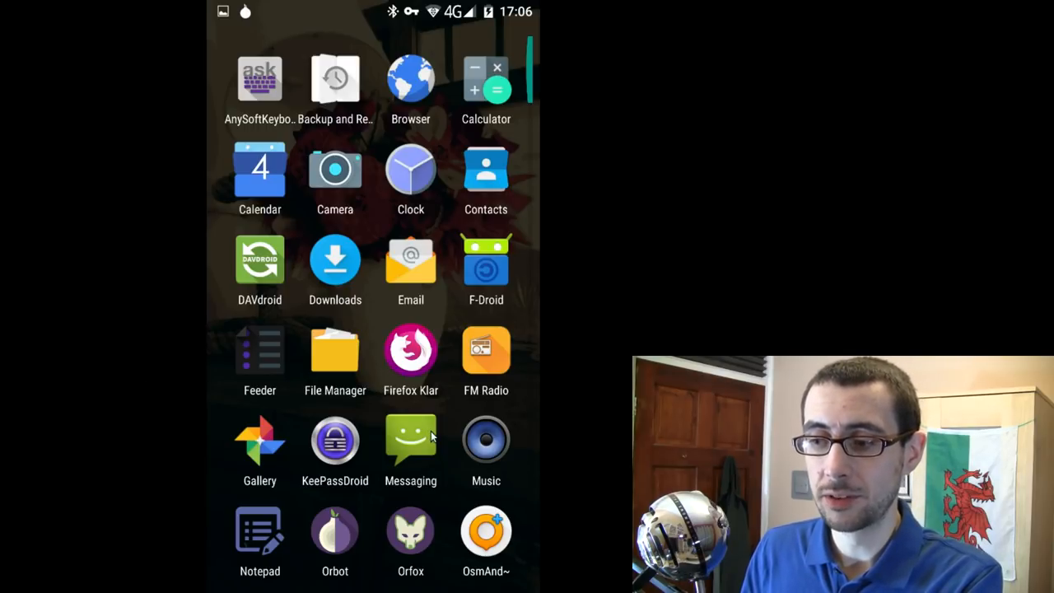
pyautogui.moveTo(266, 557)
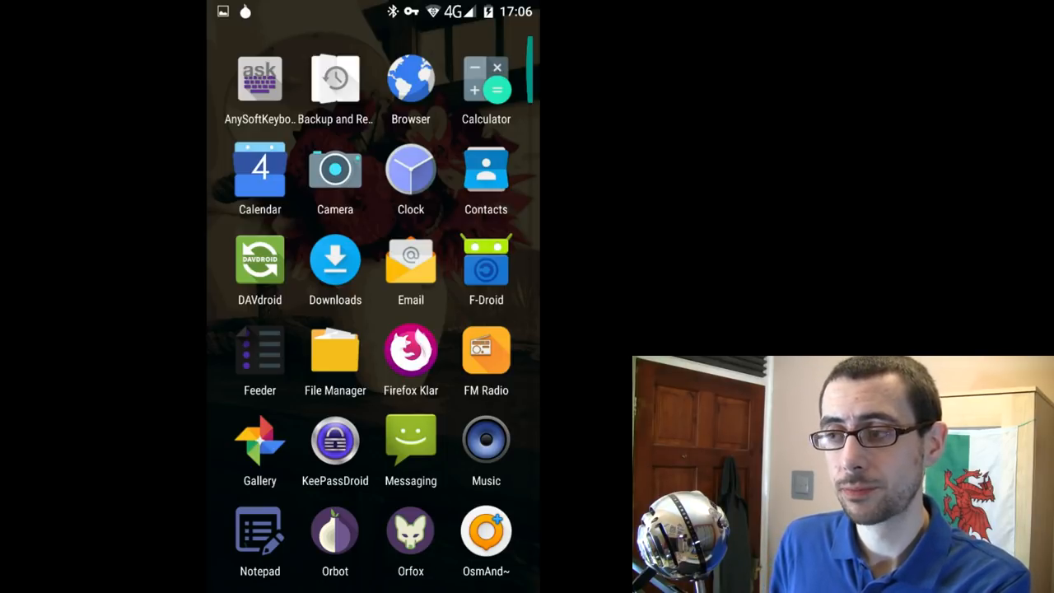
pyautogui.scroll(-3)
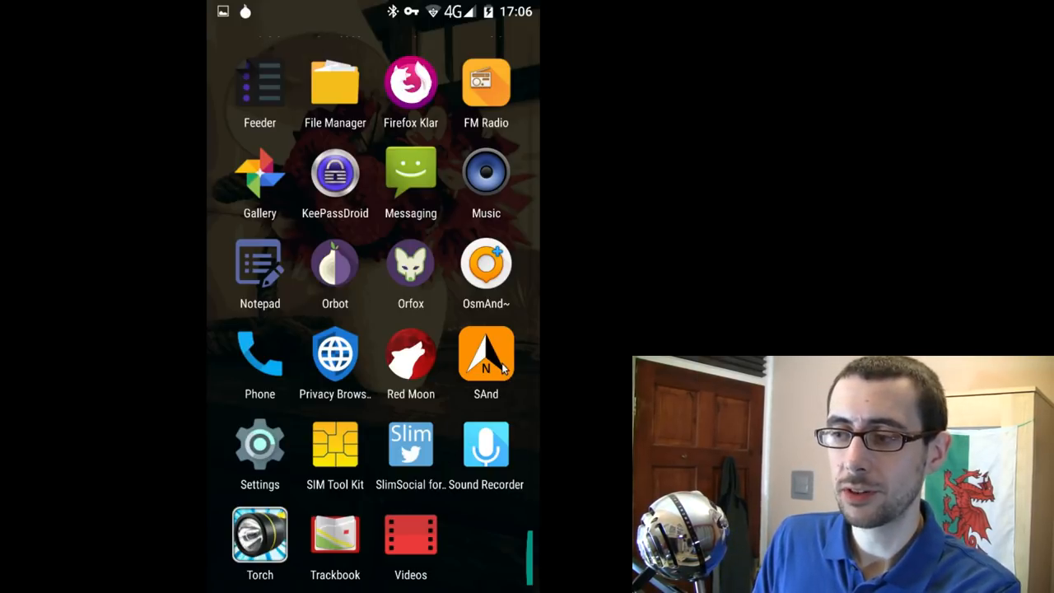
pyautogui.moveTo(505, 353)
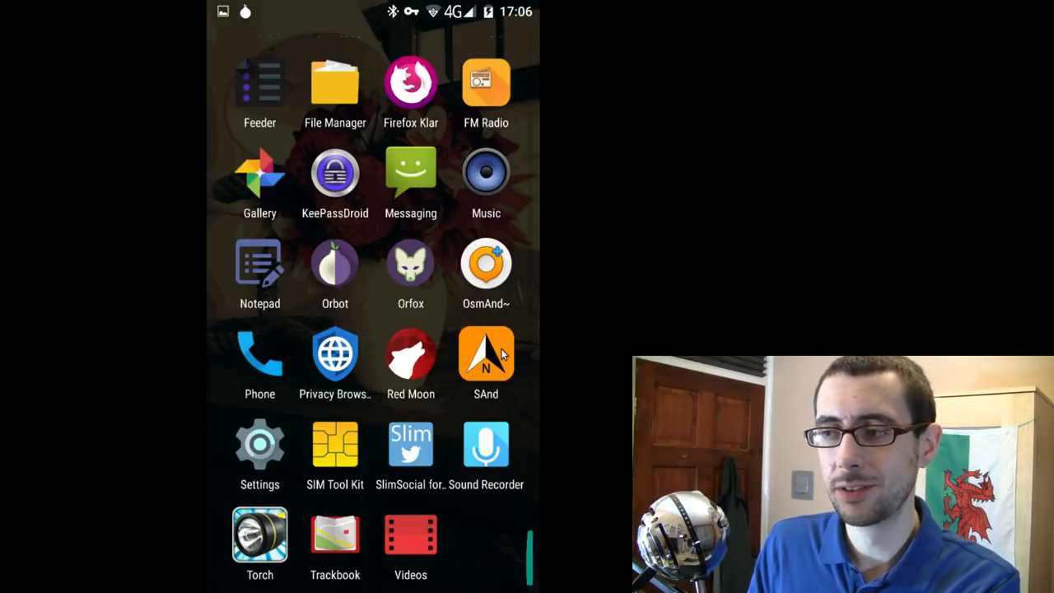
pyautogui.moveTo(627, 351)
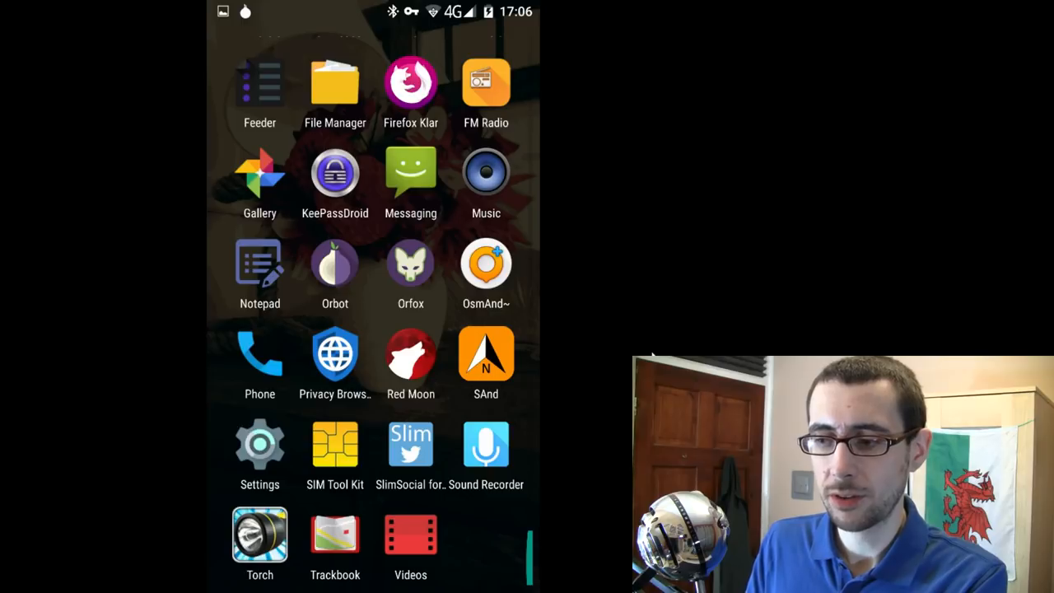
pyautogui.moveTo(611, 394)
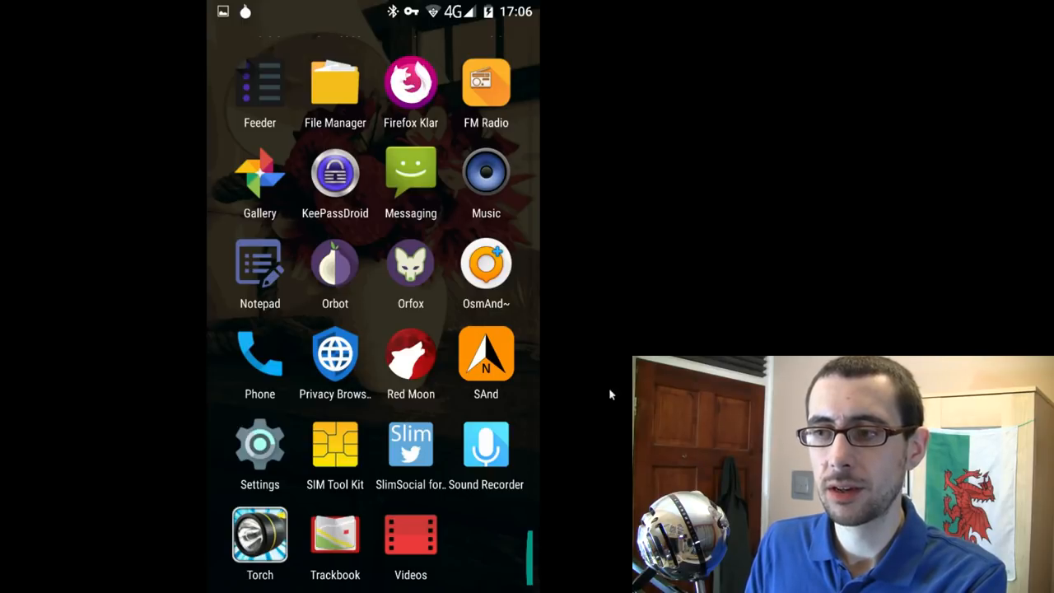